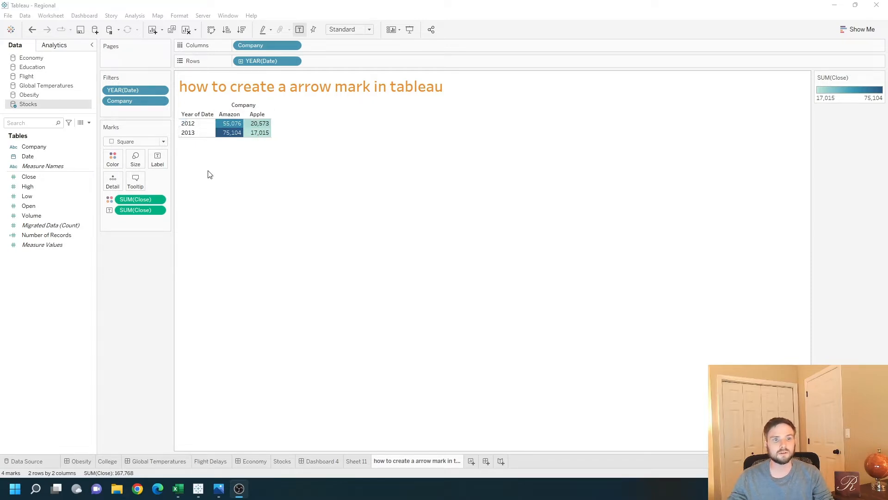
mouse_move(232, 132)
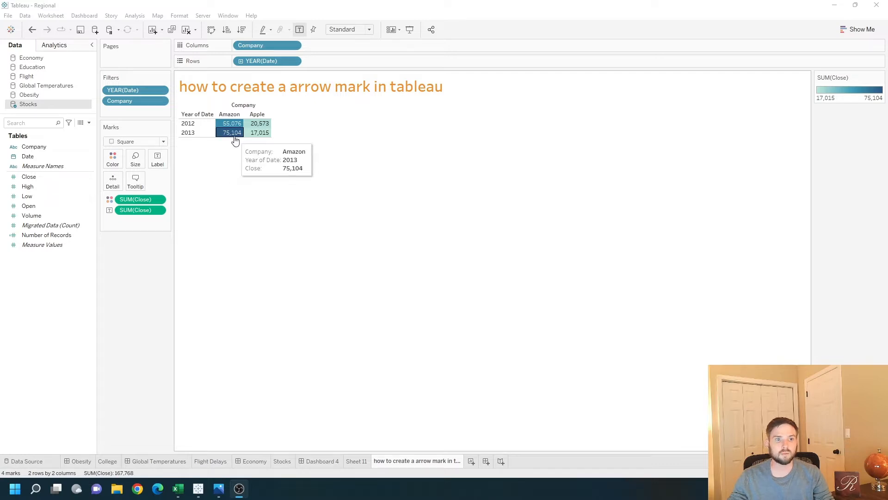